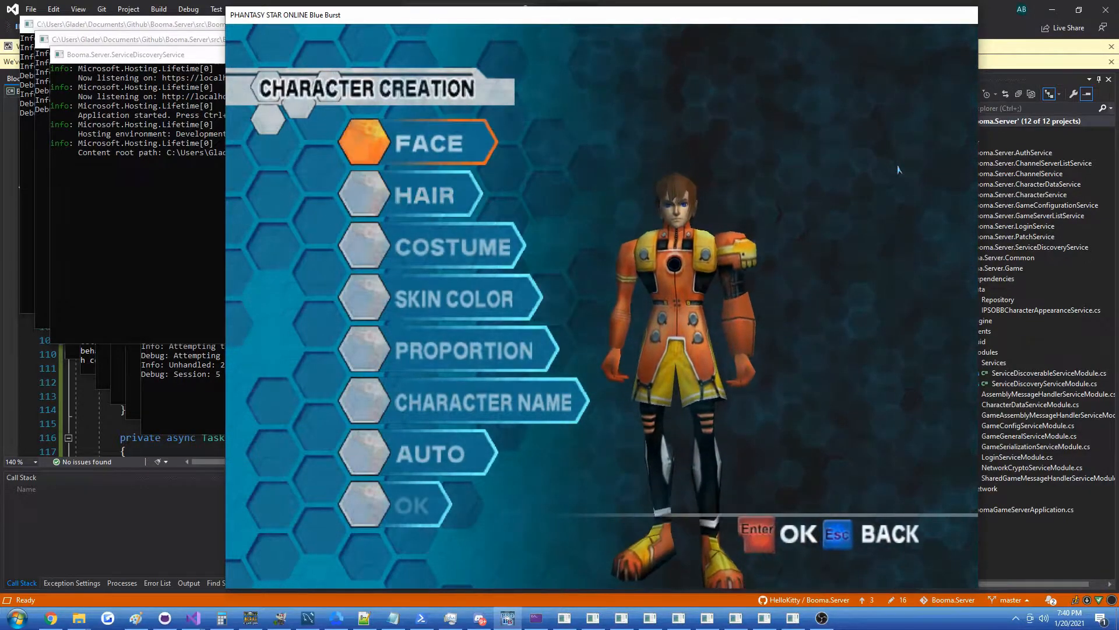
# Enter the HAIR customization showing style 4 of 10 with red, green, blue colour bars
pyautogui.click(423, 195)
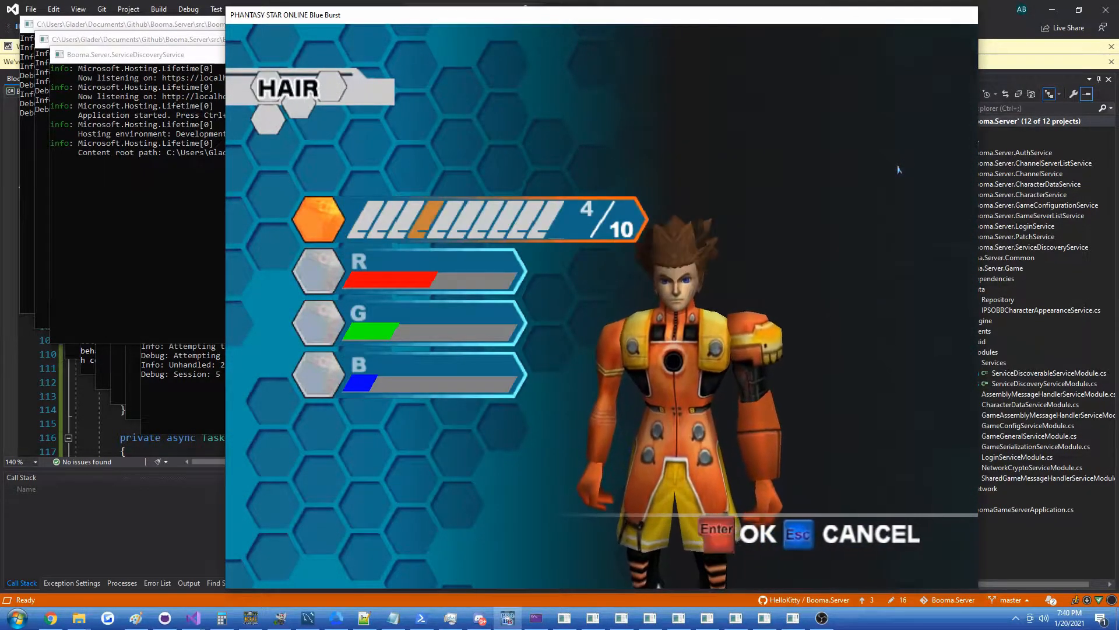